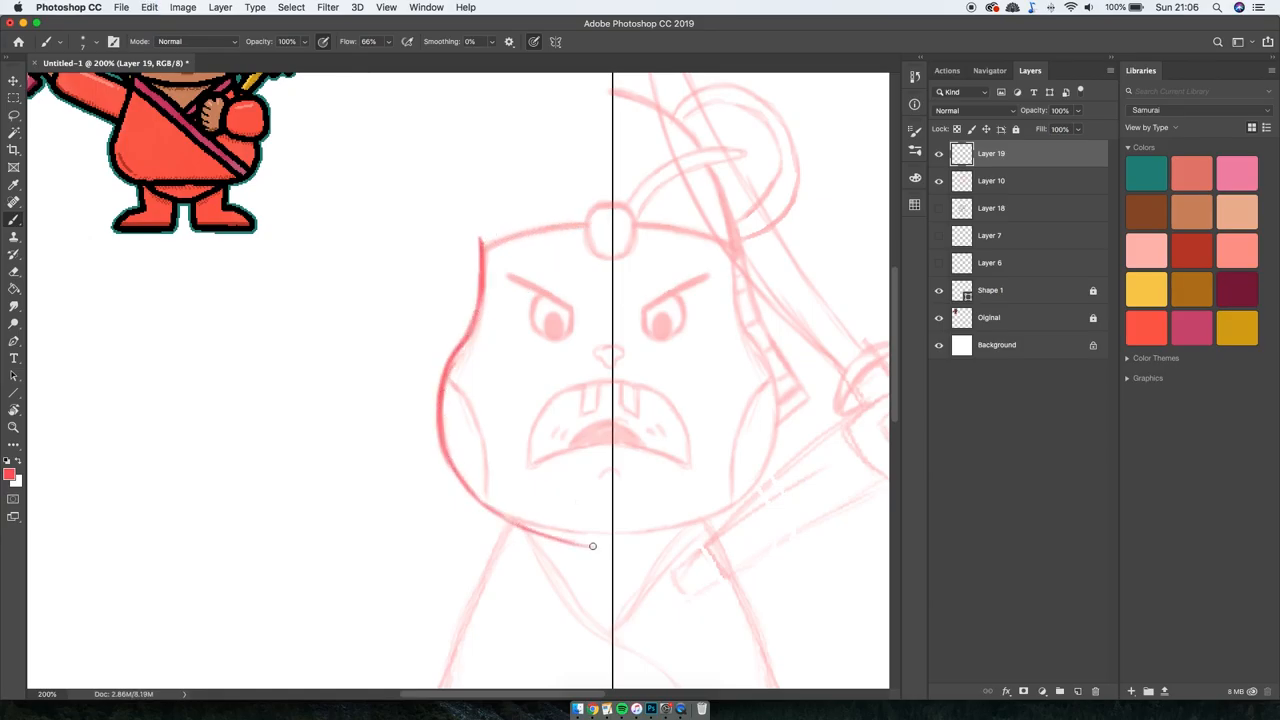
# - Sketch the mouse's head outline and angry facial features in red over the rough drawing
pyautogui.moveTo(592, 546); pyautogui.dragTo(534, 464)
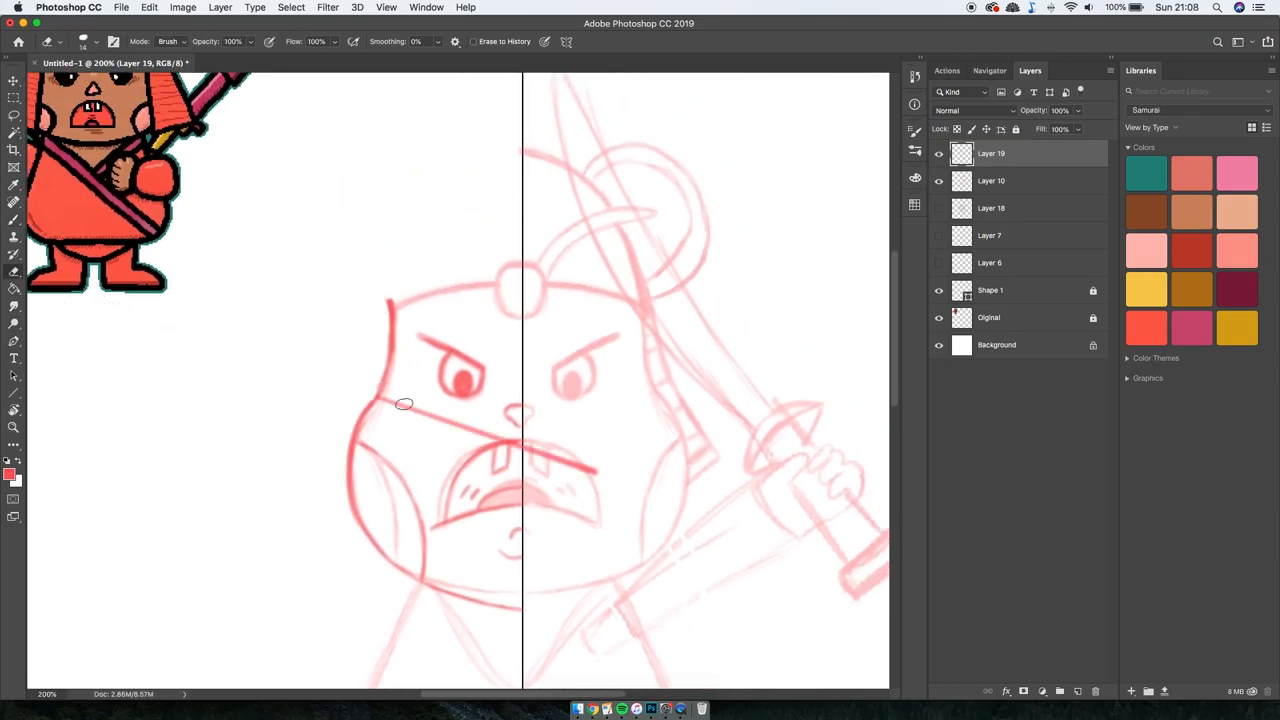
pyautogui.moveTo(390, 304); pyautogui.dragTo(596, 470)
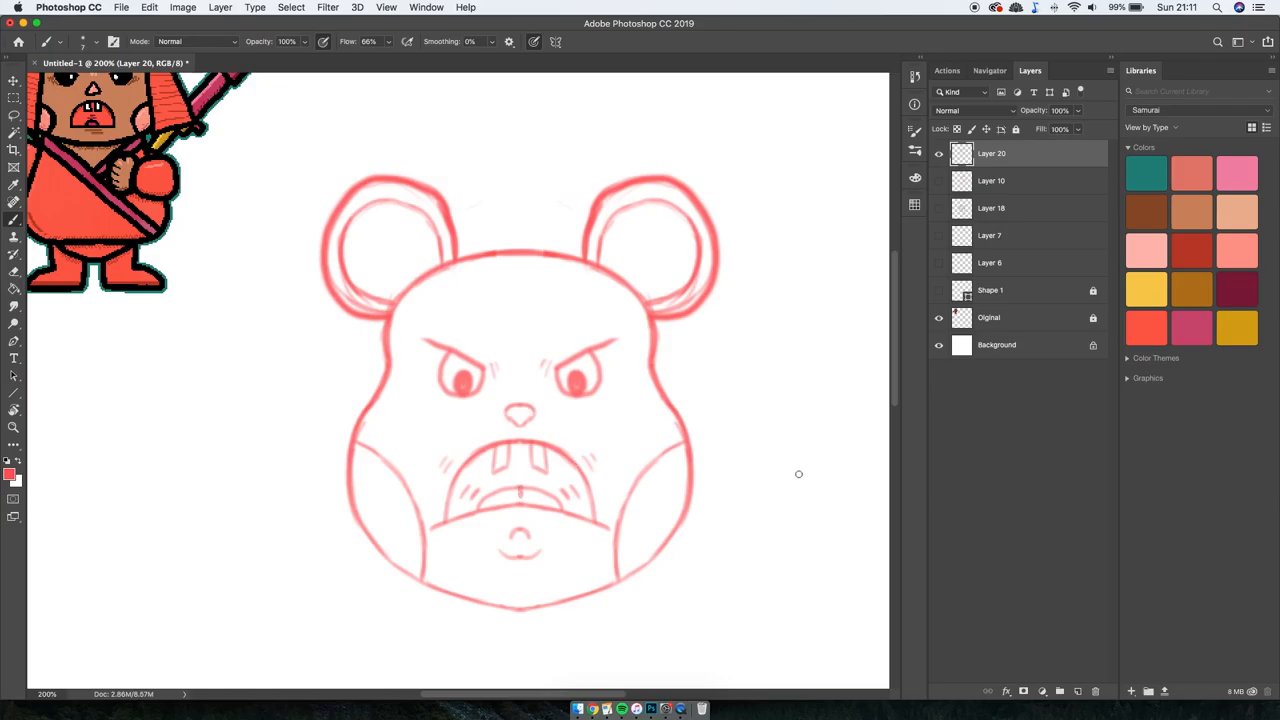
# - Sketch the headband across the forehead and the left edge of the robe
pyautogui.moveTo(384, 320); pyautogui.dragTo(644, 318)
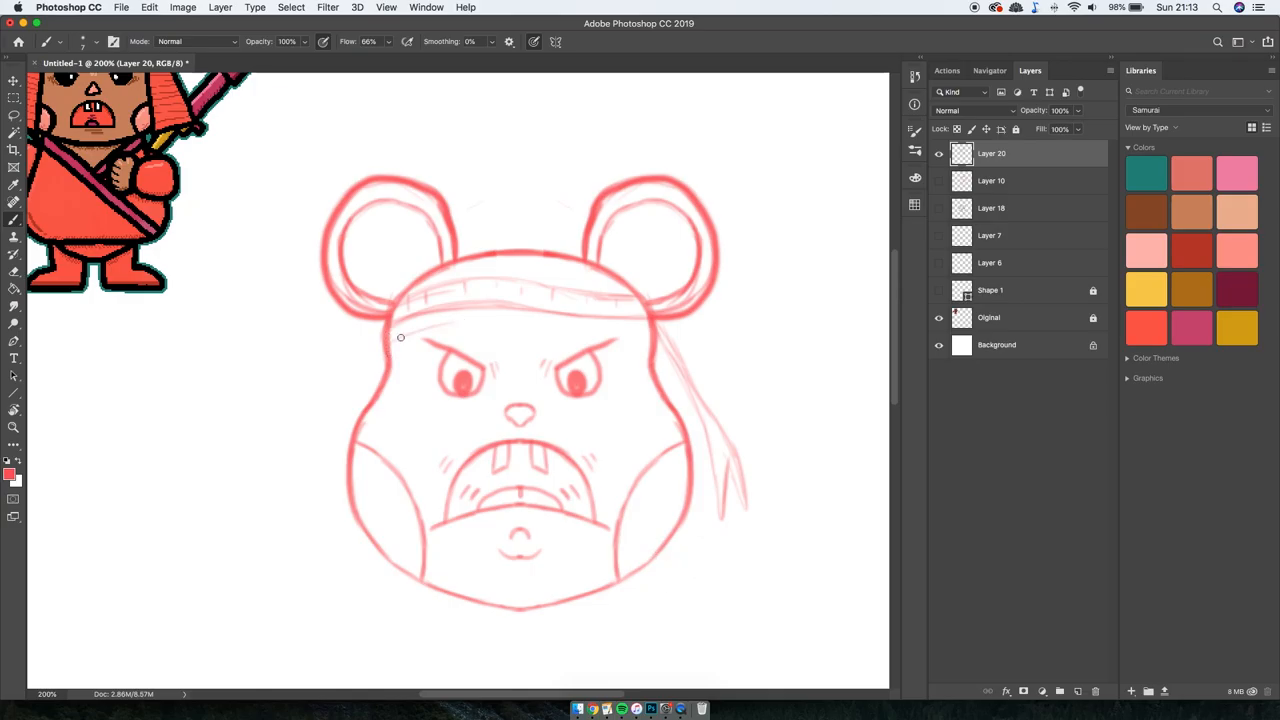
pyautogui.moveTo(400, 336); pyautogui.dragTo(712, 328)
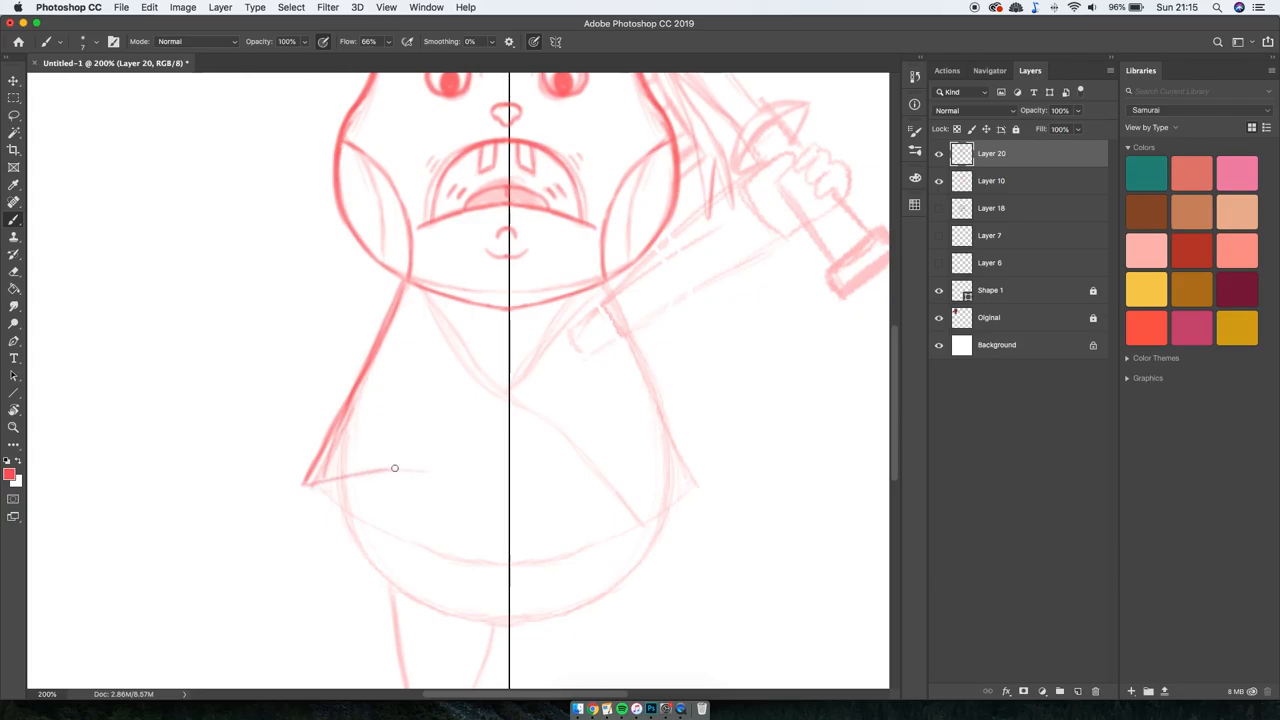
pyautogui.moveTo(394, 468); pyautogui.dragTo(320, 454)
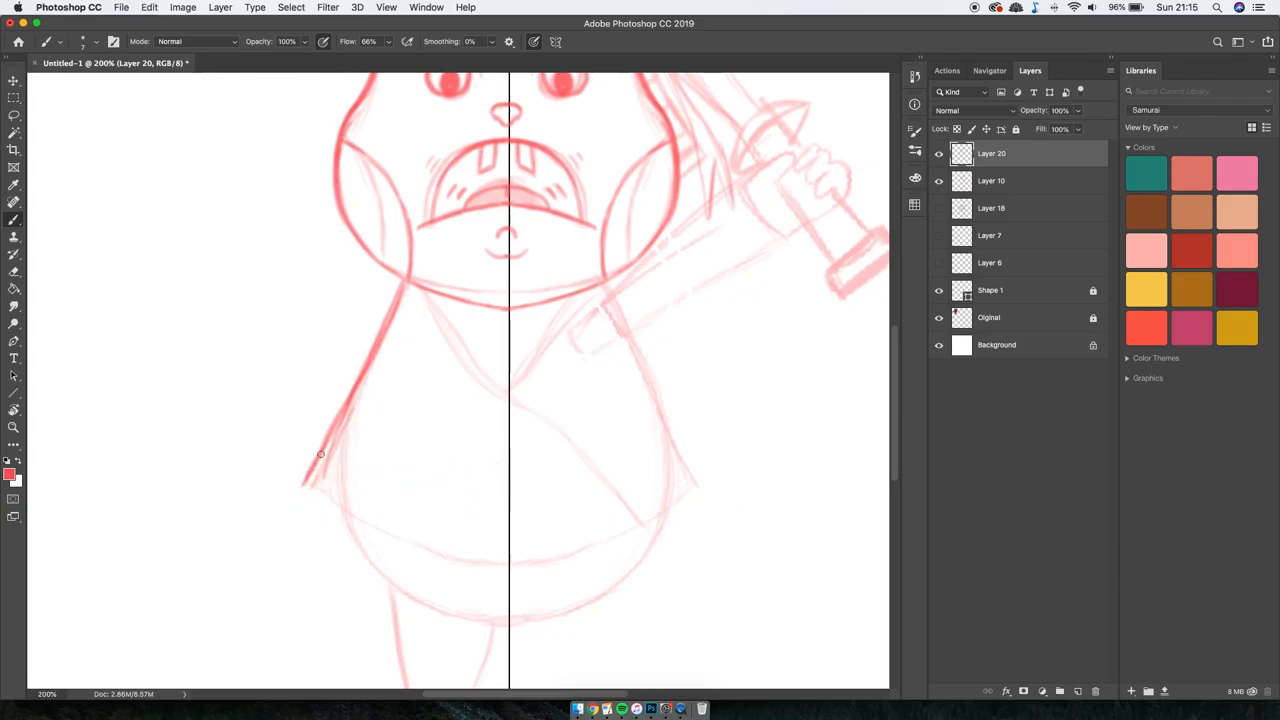
pyautogui.moveTo(320, 454); pyautogui.dragTo(516, 582)
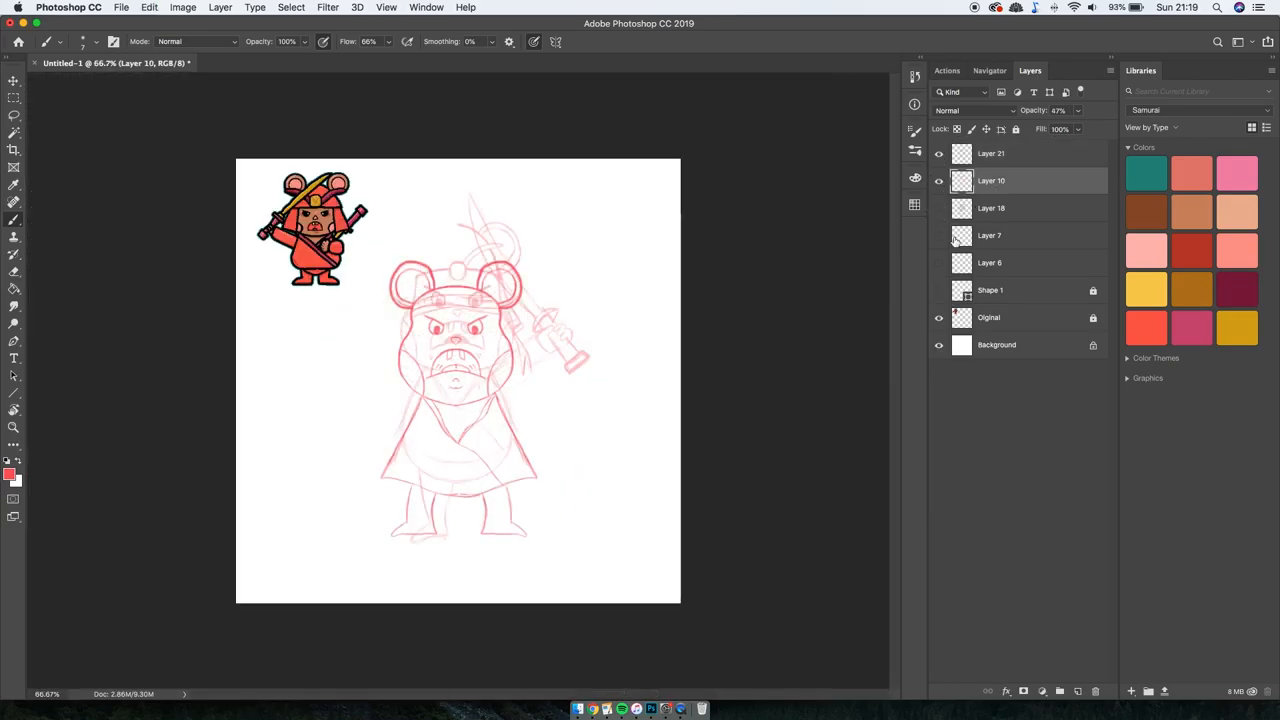
# - Ink the headband lines in black on a new layer over the red sketch
pyautogui.click(12, 82)
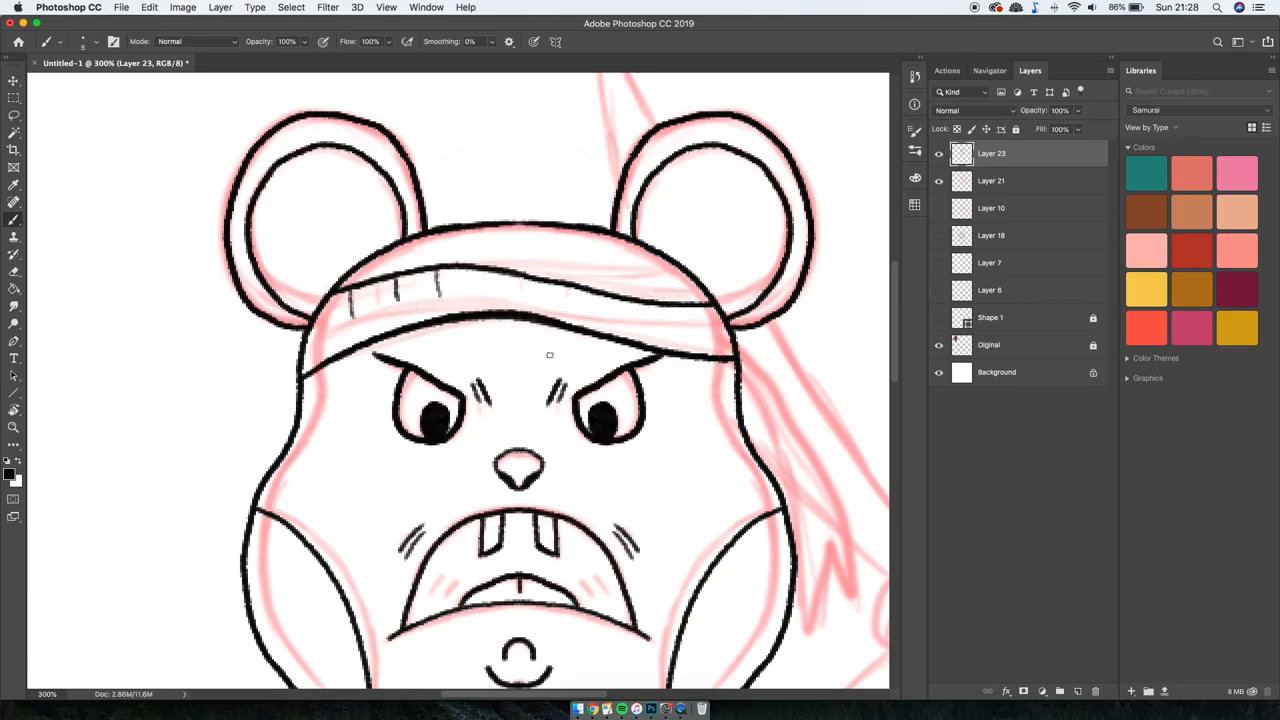
pyautogui.moveTo(548, 356); pyautogui.dragTo(618, 356)
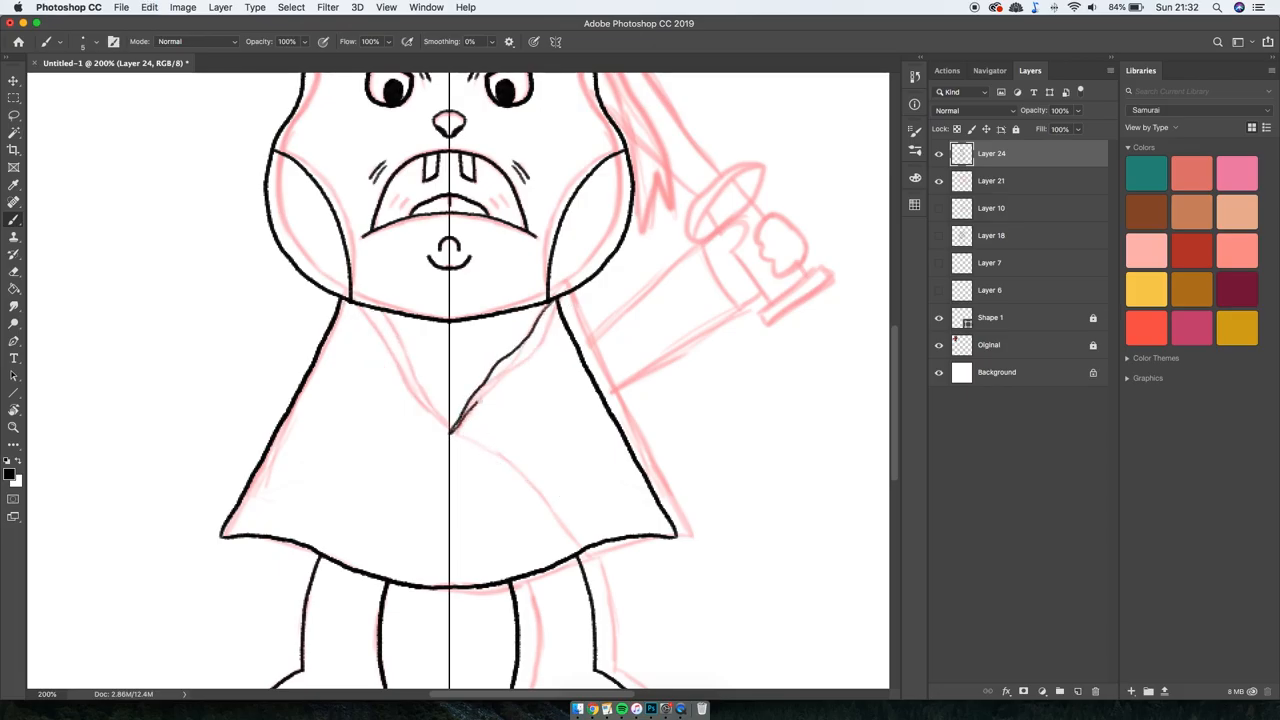
# - Ink the robe's outline and the raised arm holding the sword in black
pyautogui.moveTo(340, 304); pyautogui.dragTo(596, 556)
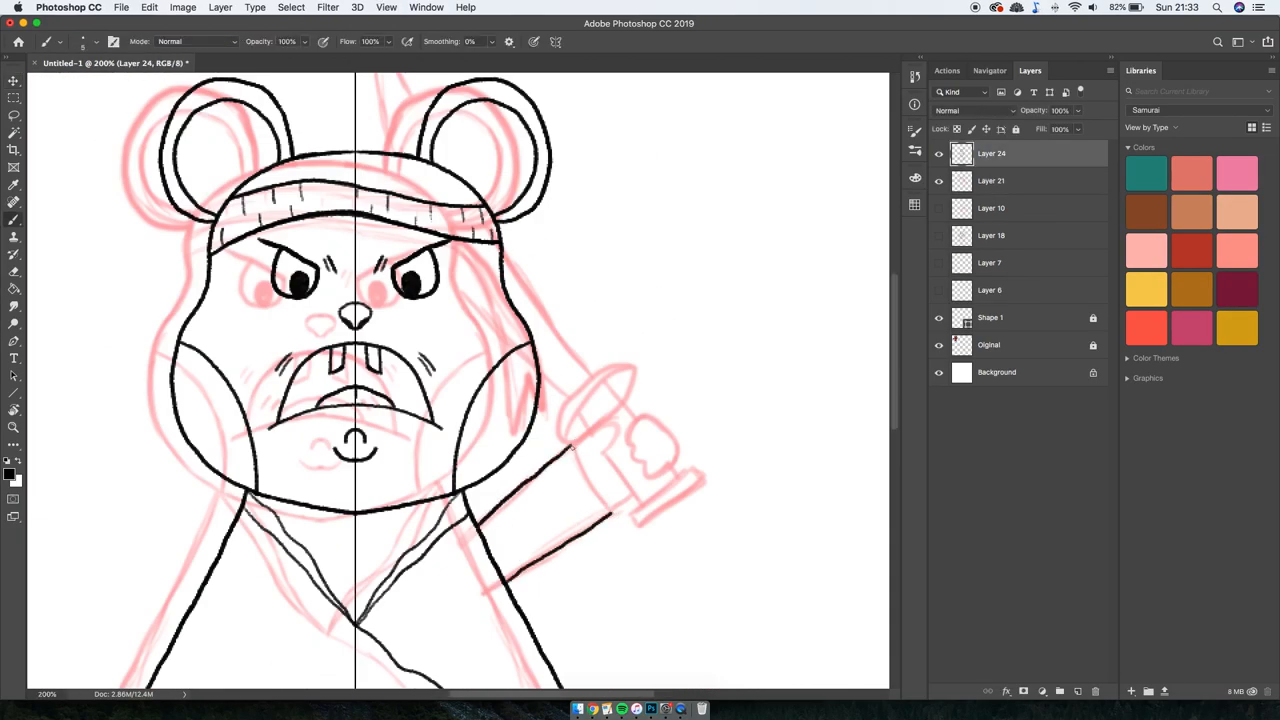
pyautogui.moveTo(556, 456); pyautogui.dragTo(618, 512)
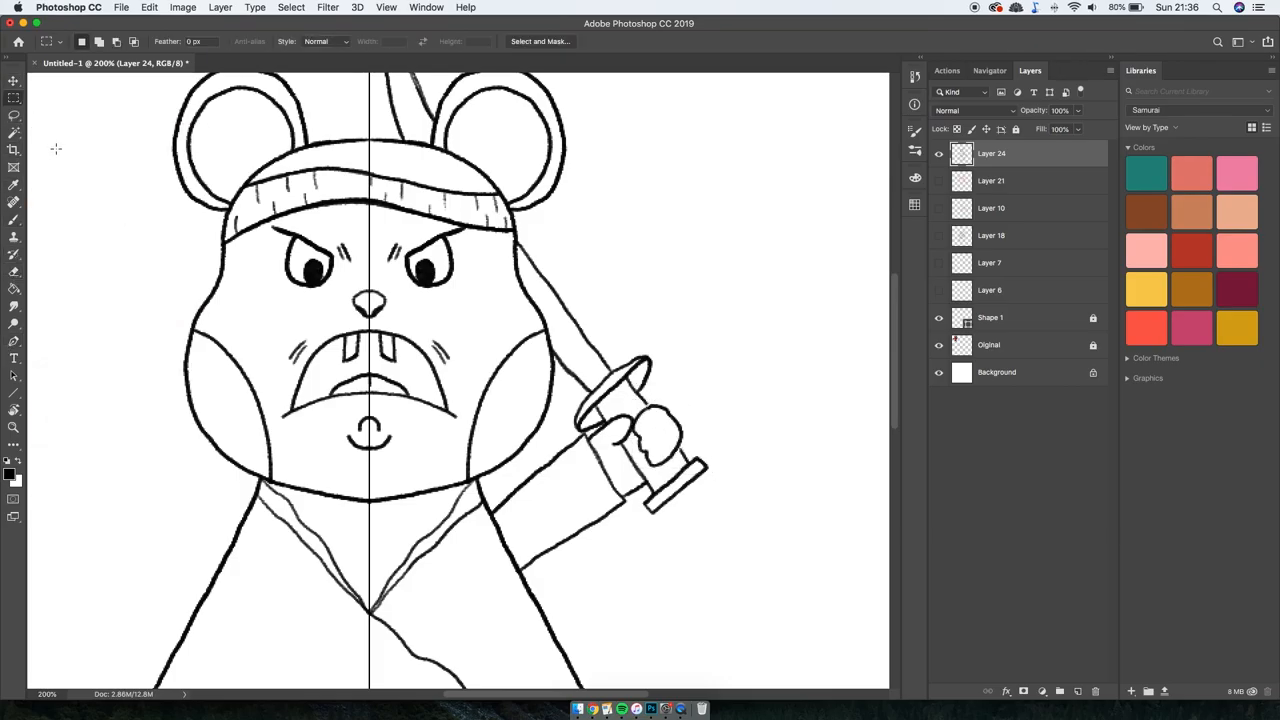
# - Rename the top layer as the line art layer and ready the blank colour layer below it
pyautogui.click(14, 220)
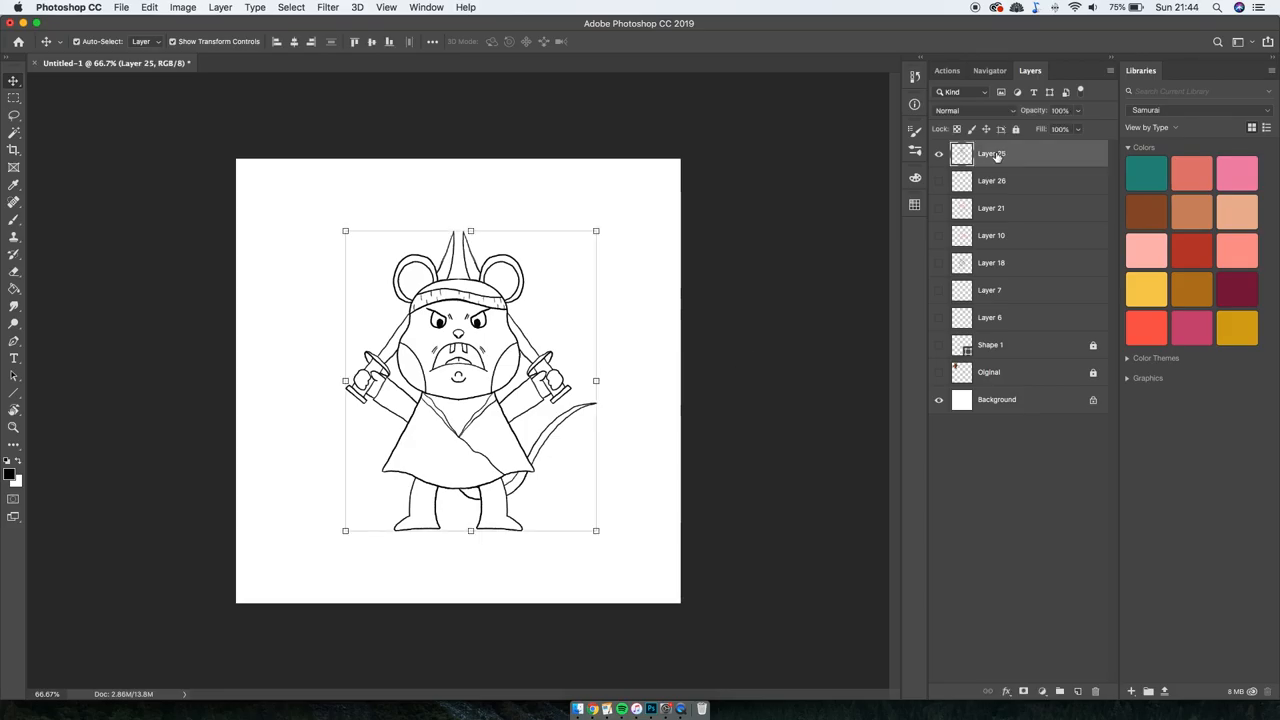
pyautogui.doubleClick(992, 152)
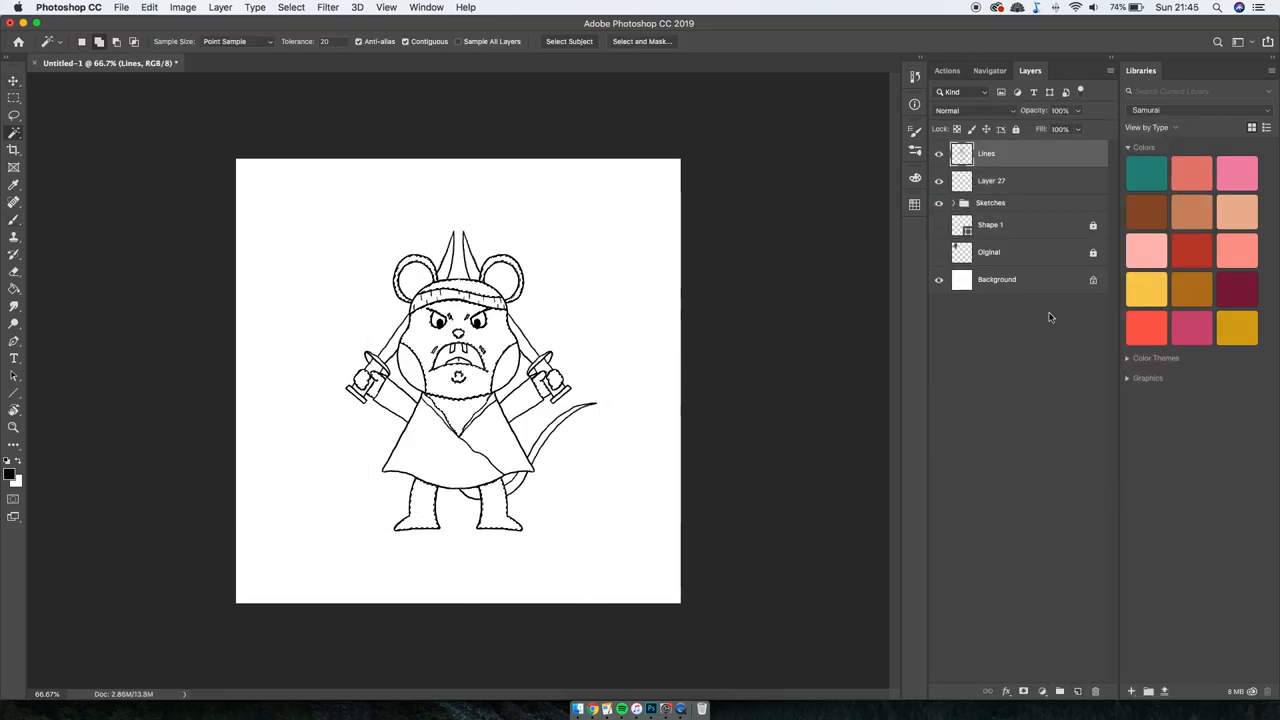
pyautogui.click(458, 340)
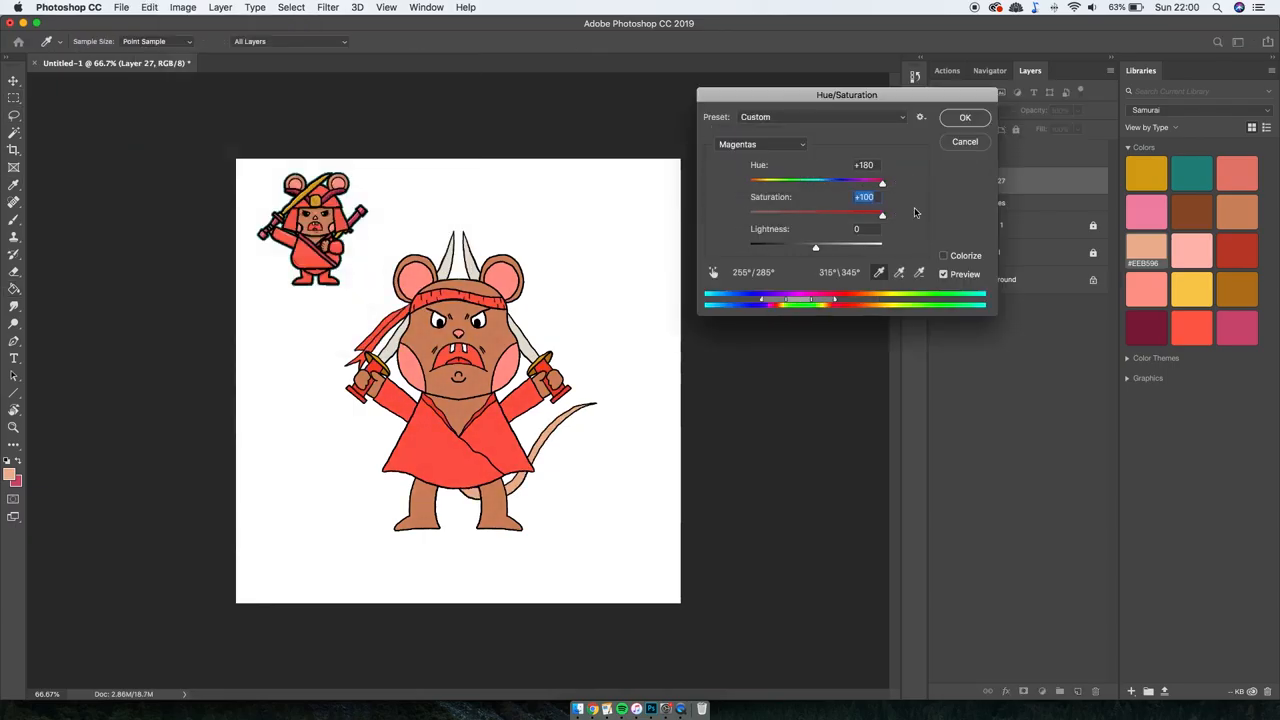
# - Confirm the Hue/Saturation adjustment on the Magentas channel of the flat colours
pyautogui.click(964, 116)
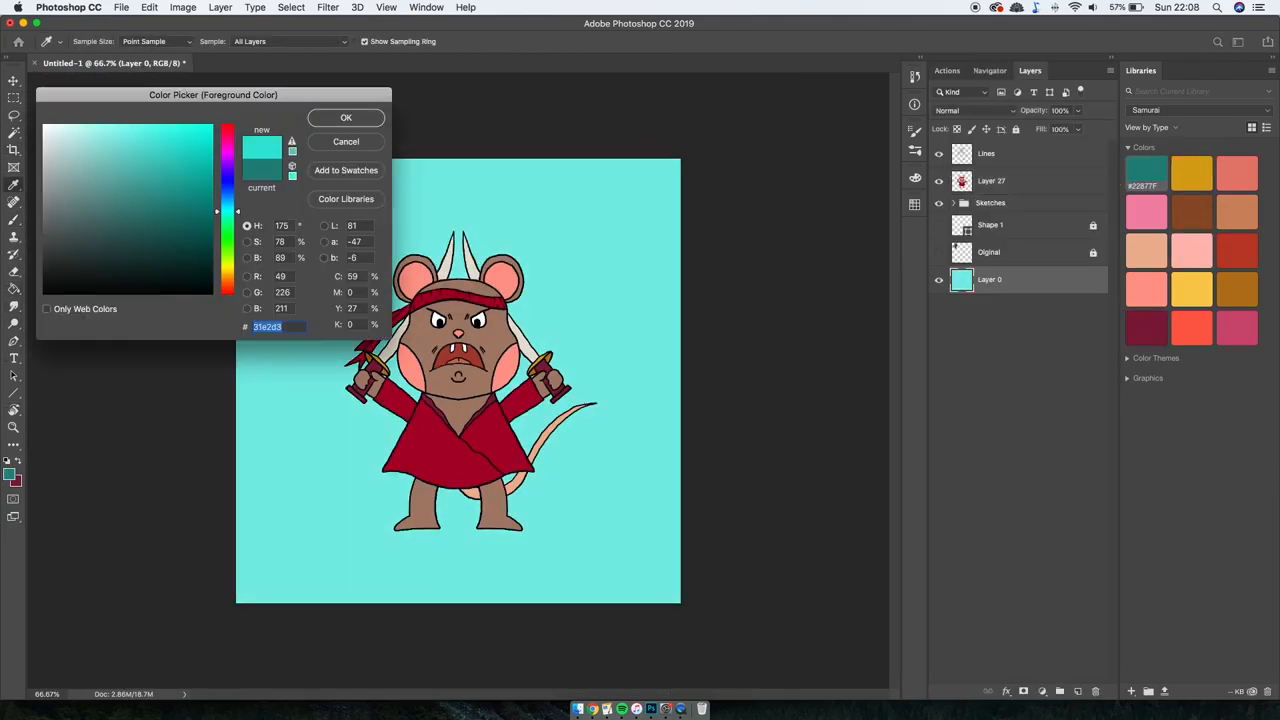
# - Confirm teal as the fill colour for the background layer
pyautogui.click(344, 116)
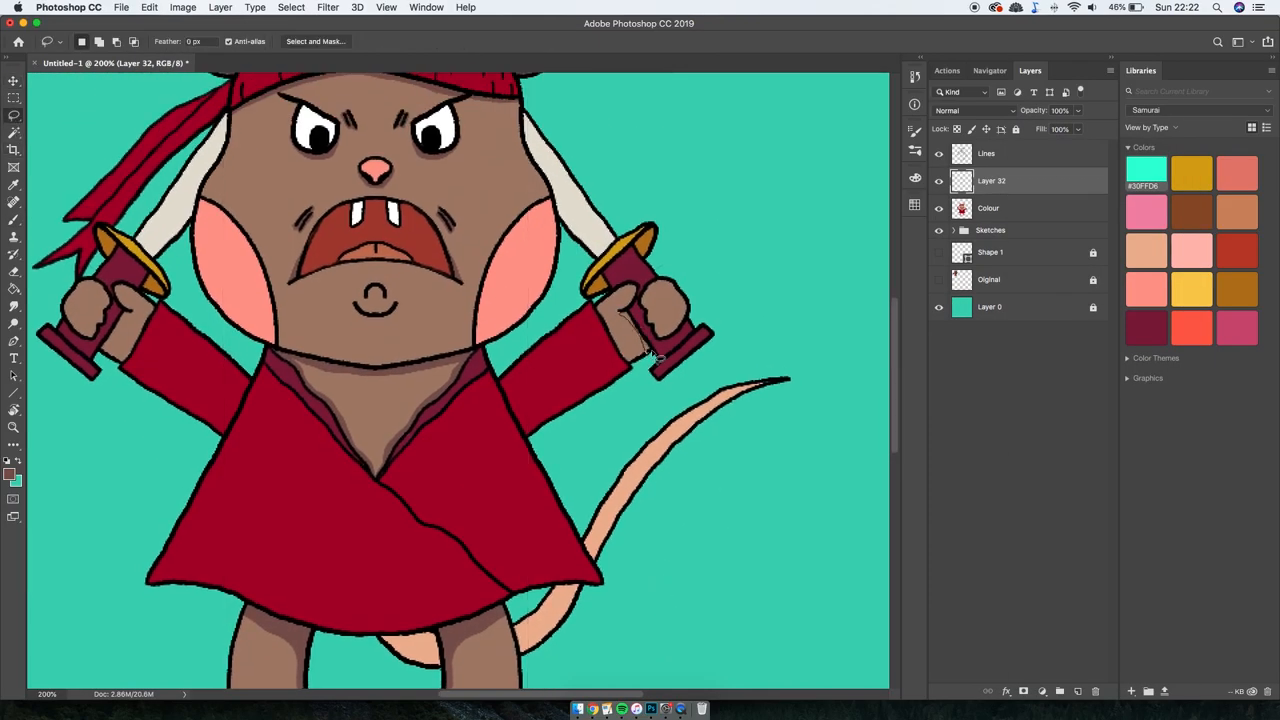
# - Add a new layer for the darker fur and robe shading
pyautogui.click(988, 70)
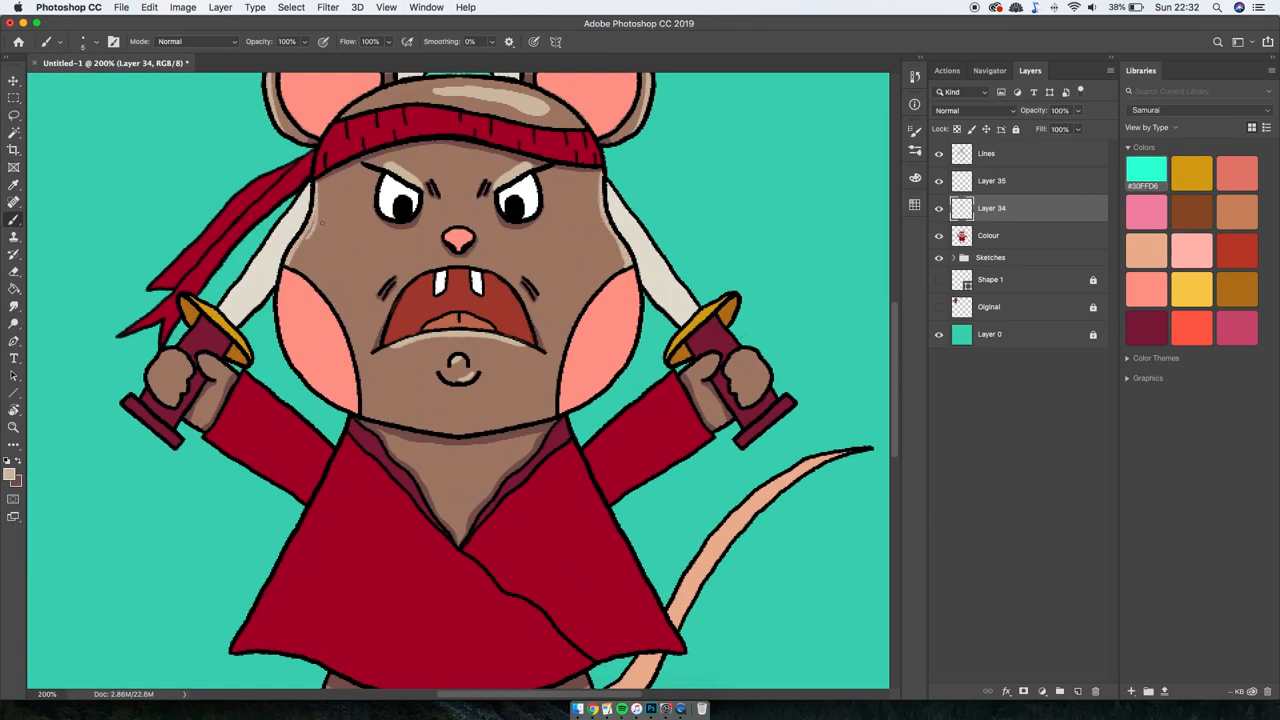
# - Pick a light pink for the cheek blush and add a layer for the highlights
pyautogui.click(8, 476)
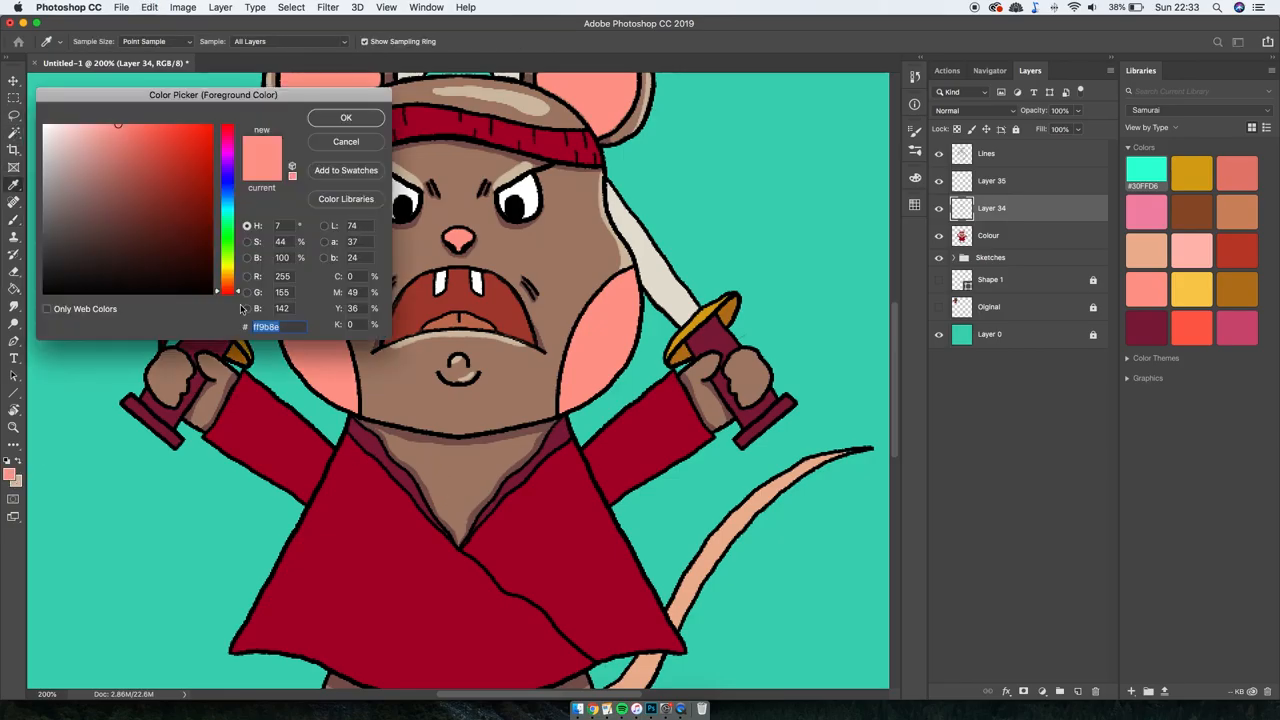
pyautogui.click(346, 116)
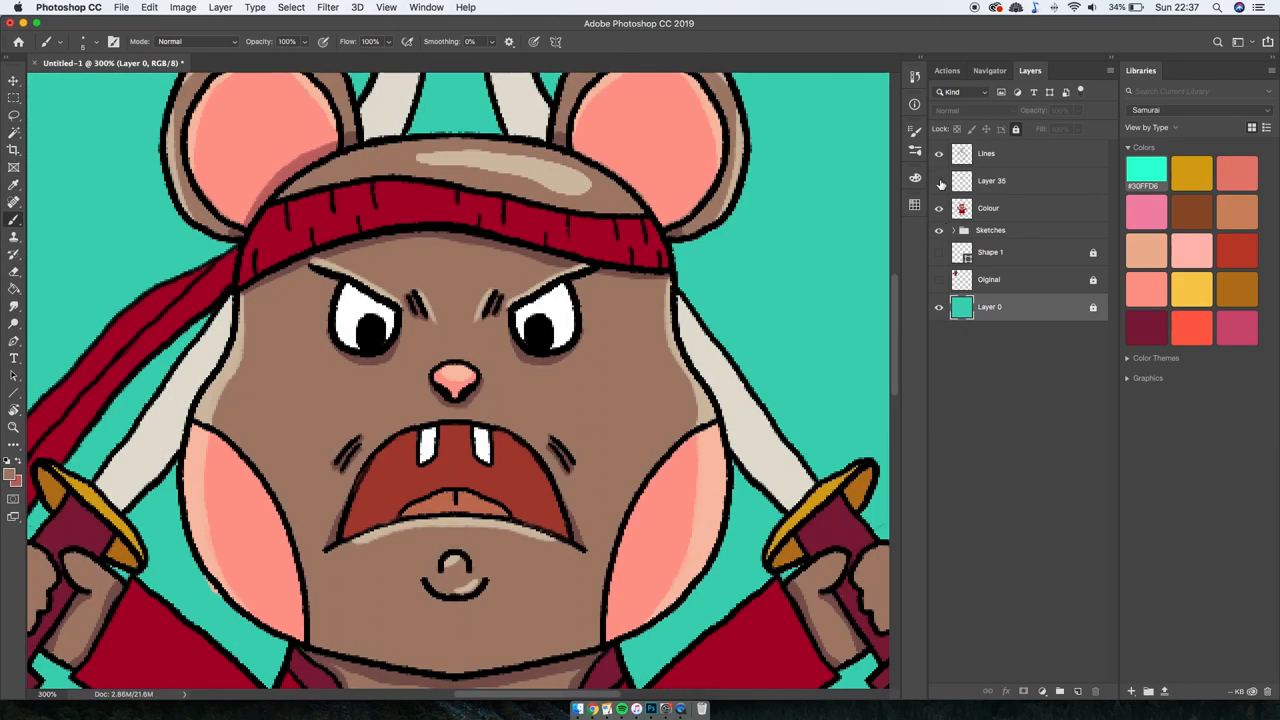
pyautogui.click(992, 180)
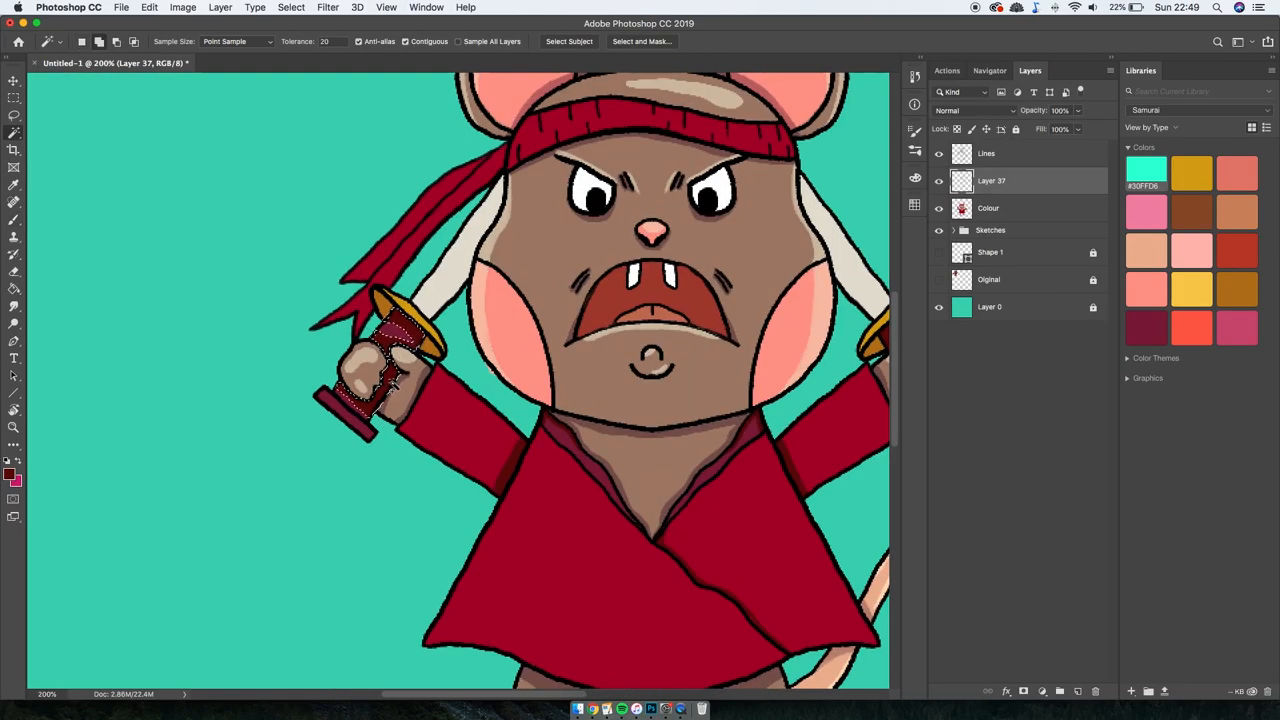
# - Choose deep crimson and paint a brighter highlight along the right sleeve
pyautogui.click(10, 472)
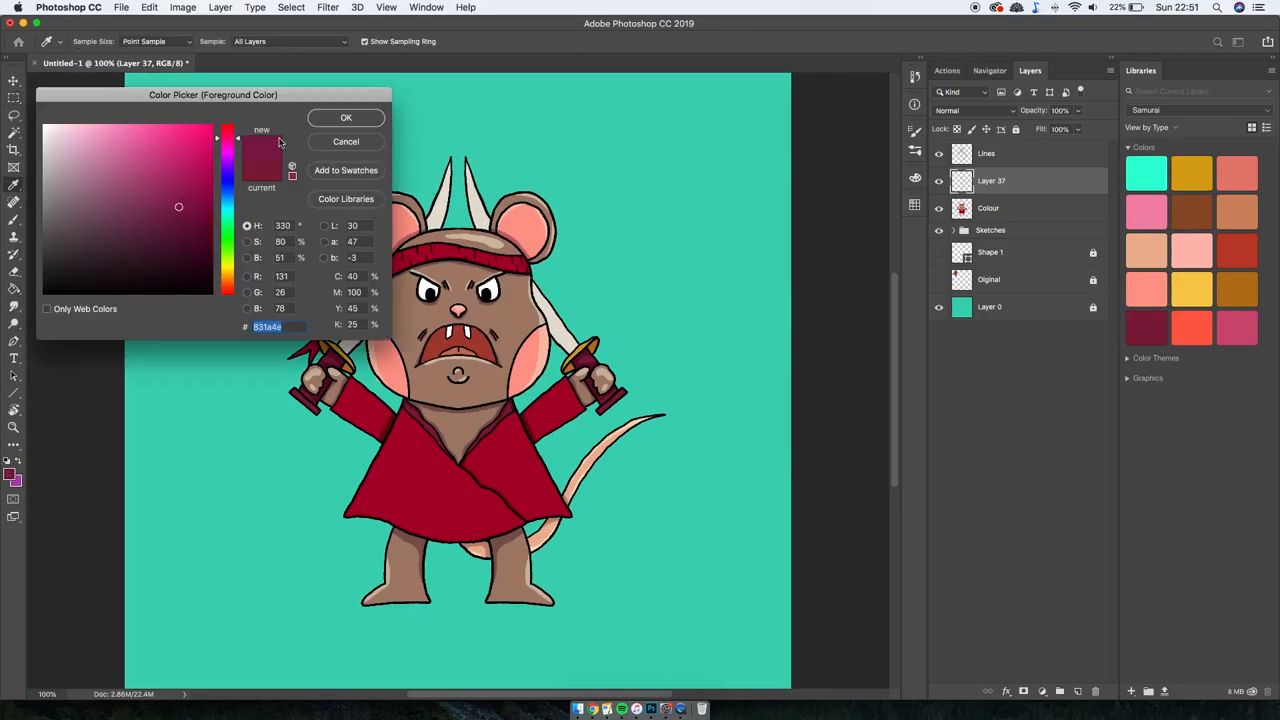
pyautogui.click(346, 116)
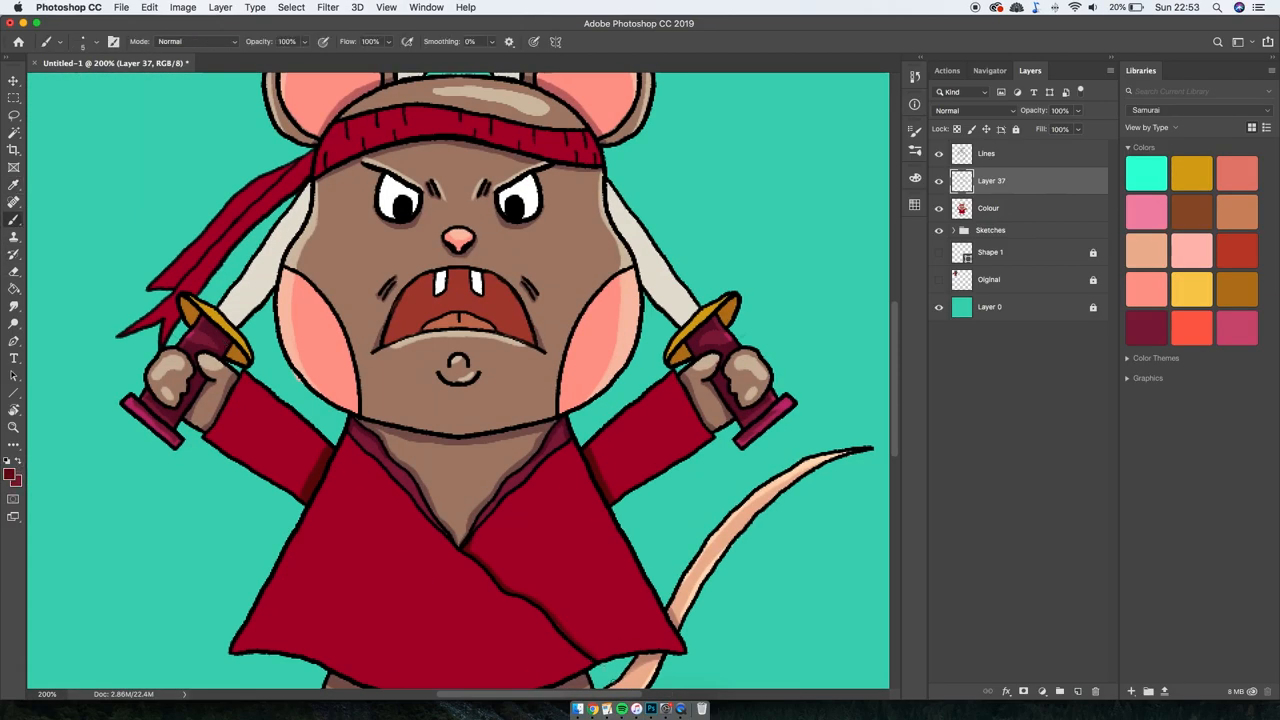
pyautogui.moveTo(580, 456); pyautogui.dragTo(700, 376)
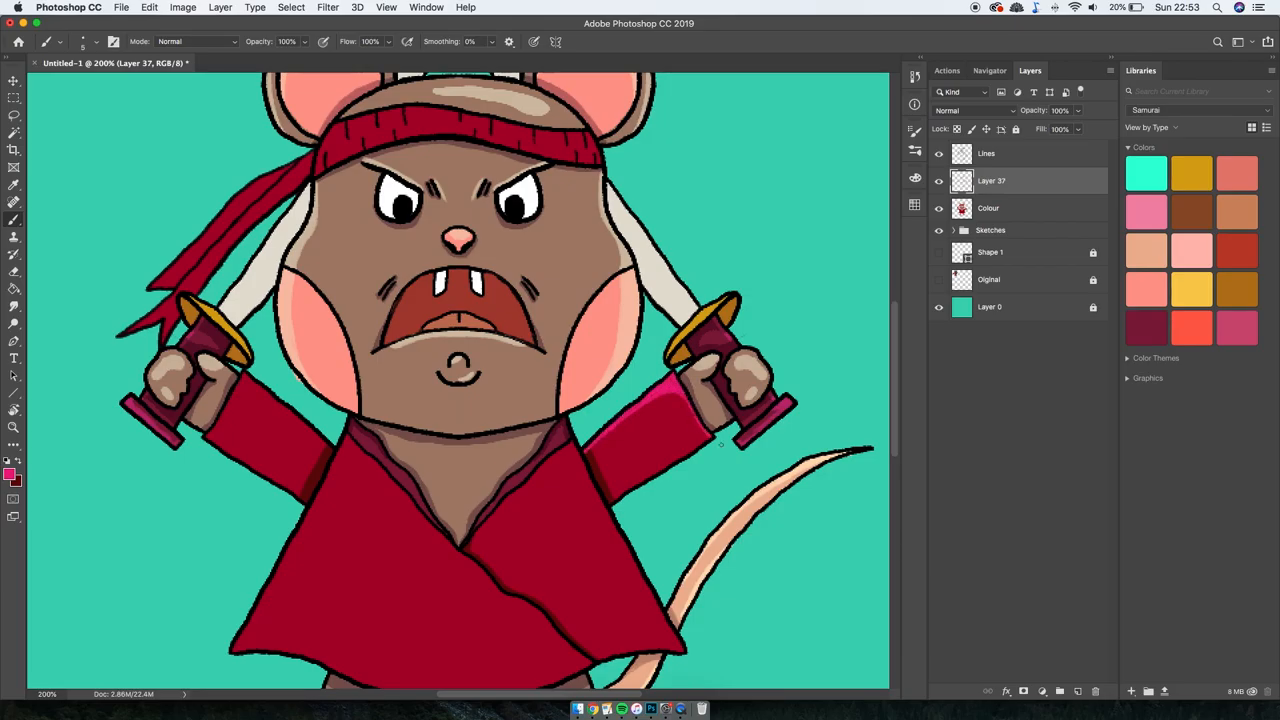